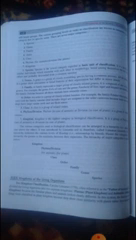
# - Scroll down to the textbook page listing the five kingdoms and their classification diagram
pyautogui.click(68, 120)
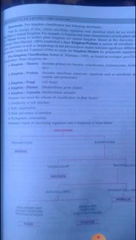
pyautogui.scroll(-3)
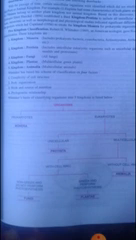